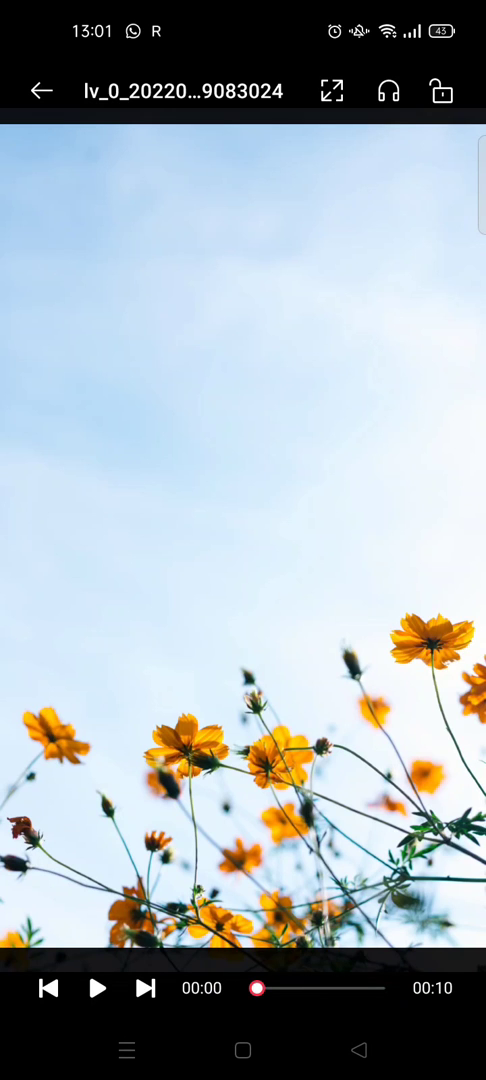
Step: Play the finished flower example video in the Gallery player
{"action": "left_click", "coordinate": [97, 988]}
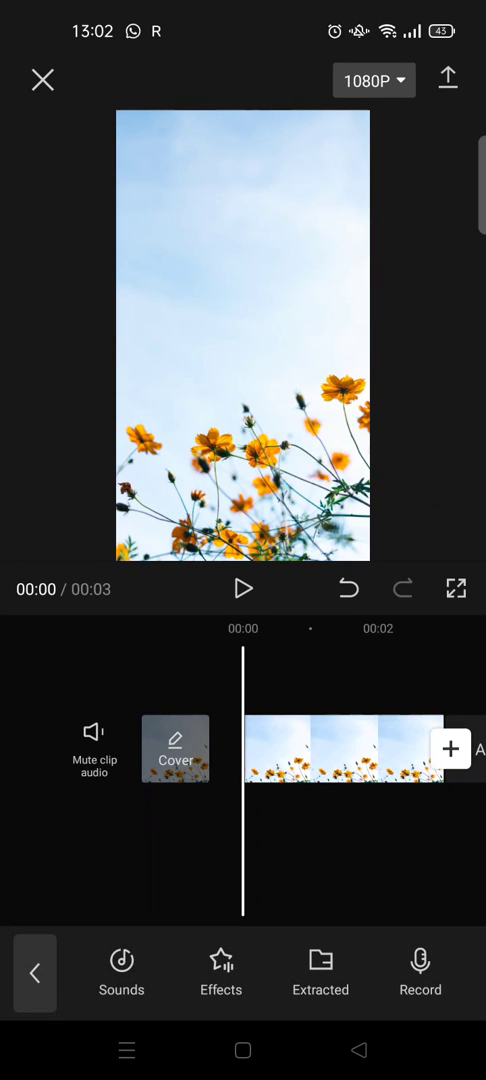
{"action": "left_click", "coordinate": [121, 960]}
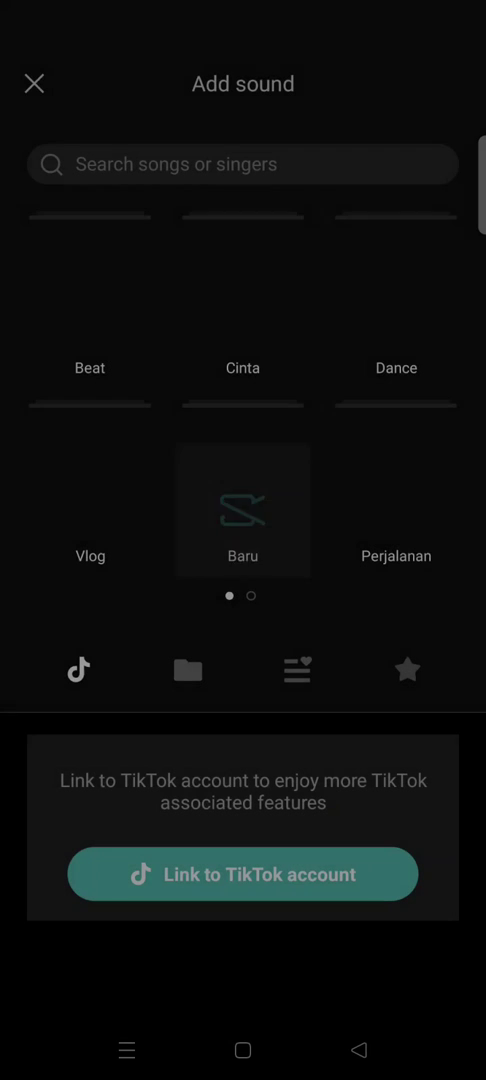
{"action": "left_click", "coordinate": [187, 670]}
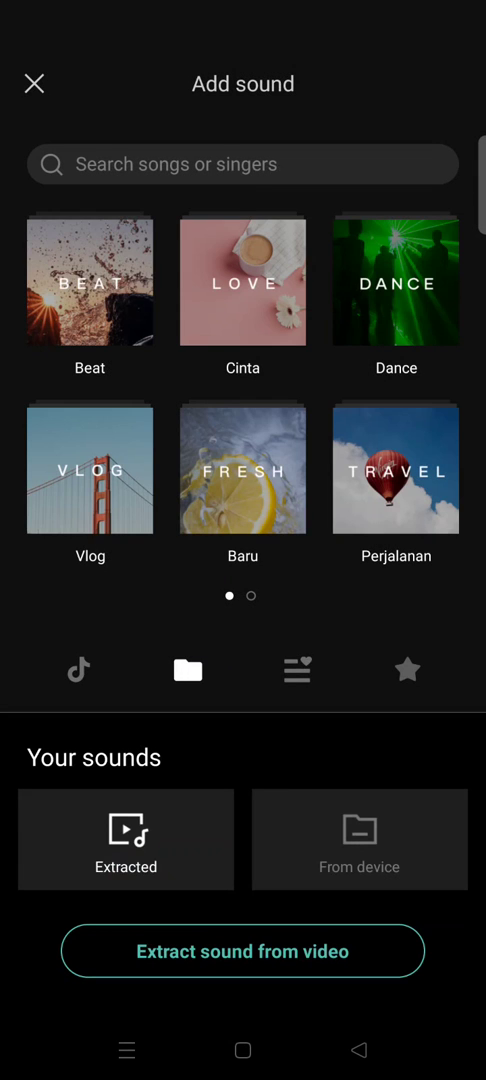
{"action": "left_click", "coordinate": [360, 867]}
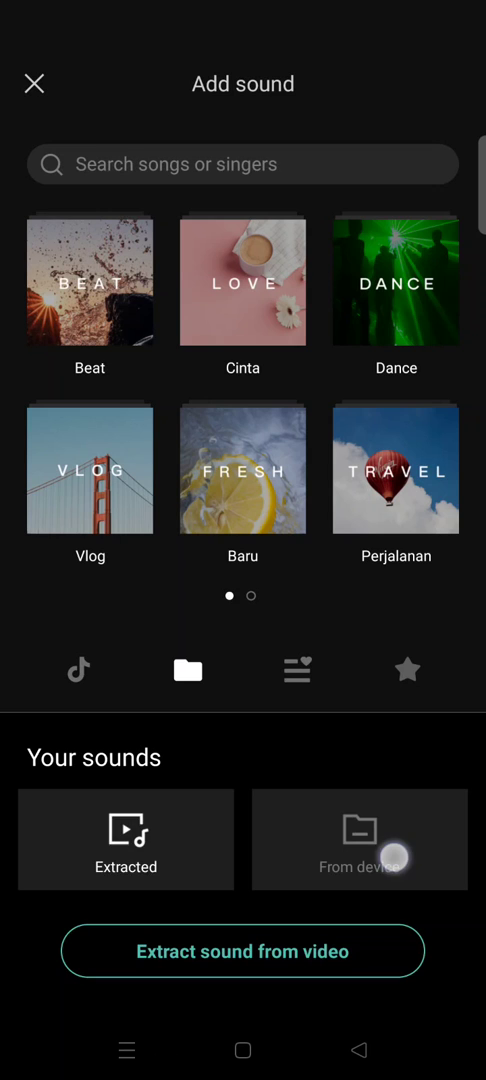
{"action": "left_click", "coordinate": [360, 839]}
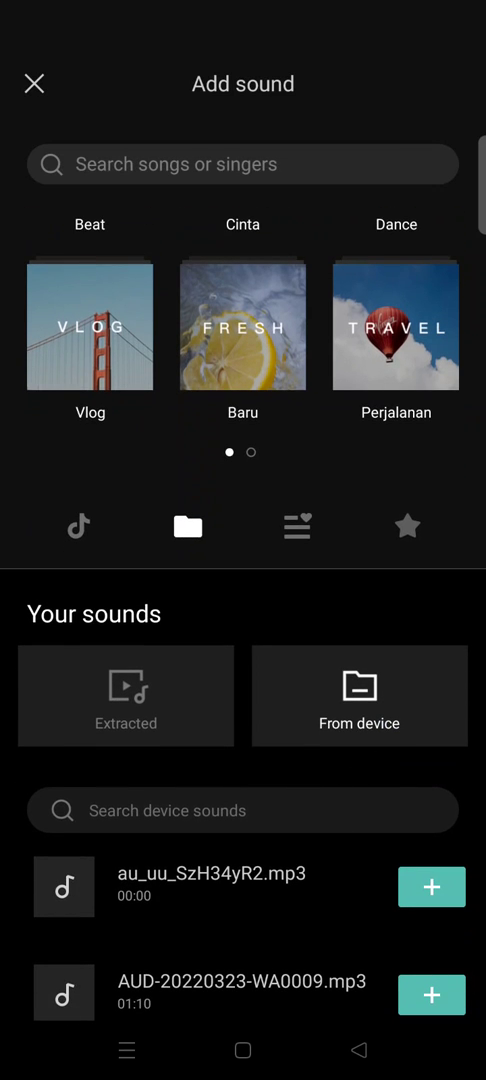
{"action": "left_click", "coordinate": [126, 695]}
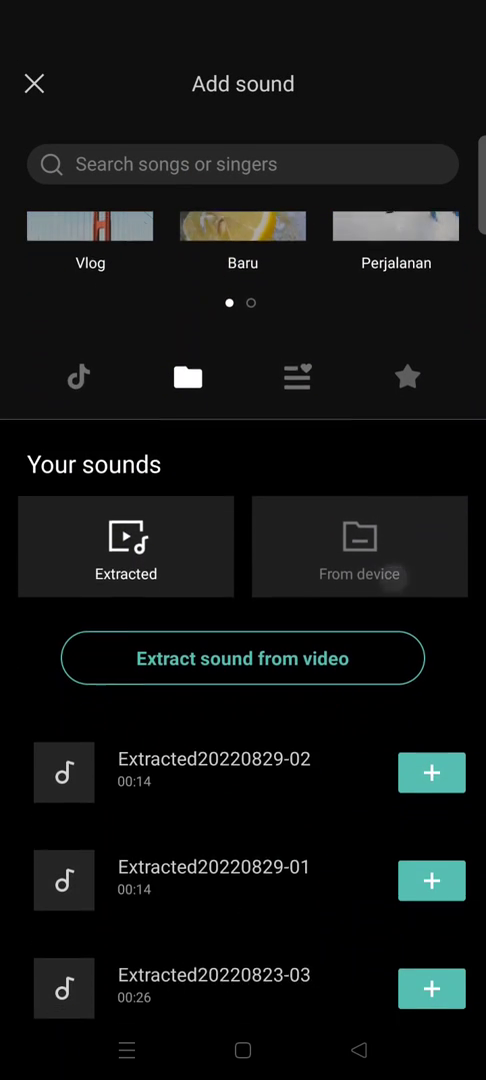
{"action": "left_click", "coordinate": [37, 83]}
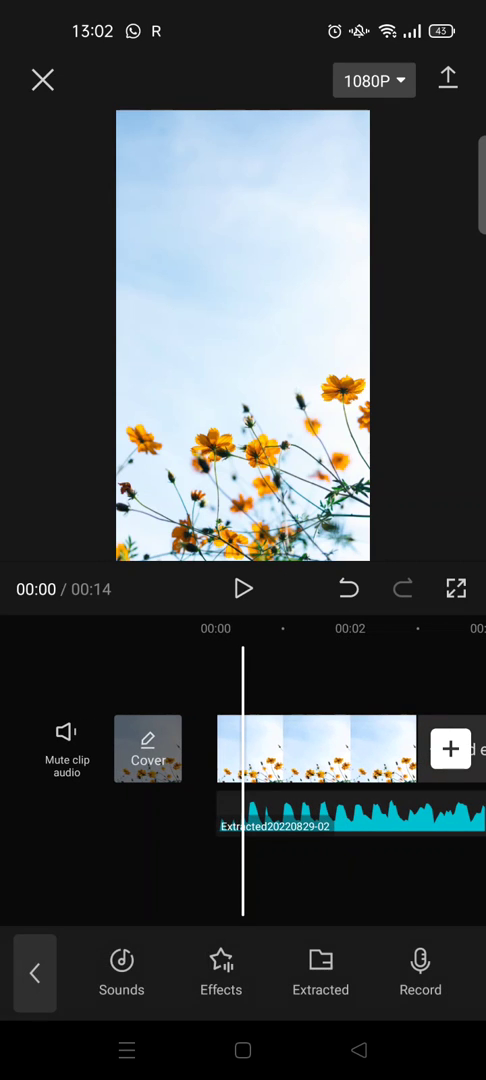
Step: Select the soundtrack and auto-generate beat marks along it with Match cut
{"action": "left_click", "coordinate": [345, 825]}
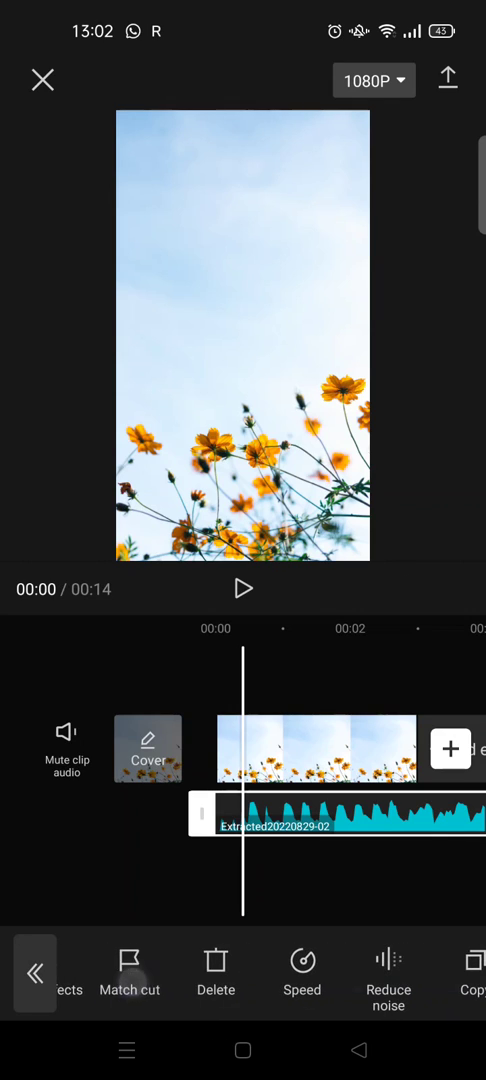
{"action": "left_click", "coordinate": [128, 977]}
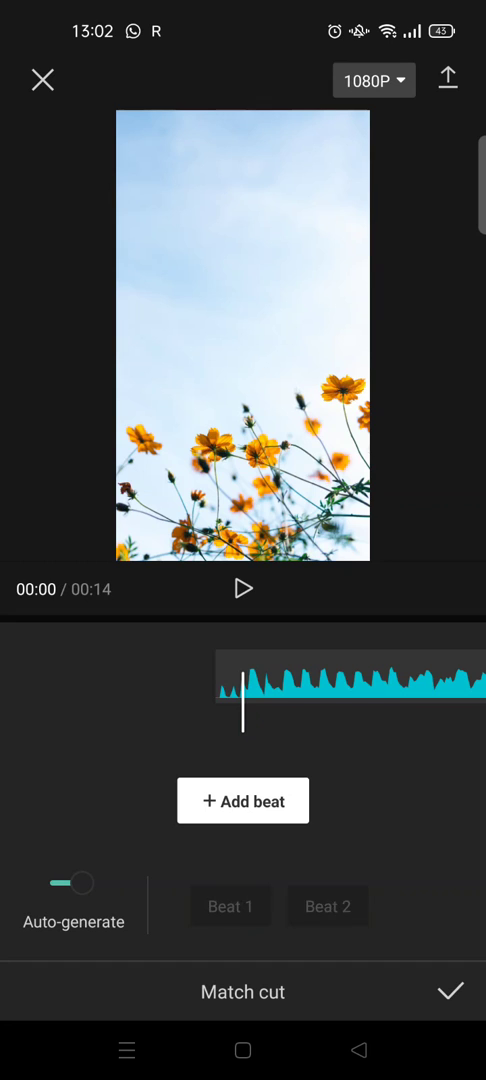
{"action": "left_click", "coordinate": [328, 905]}
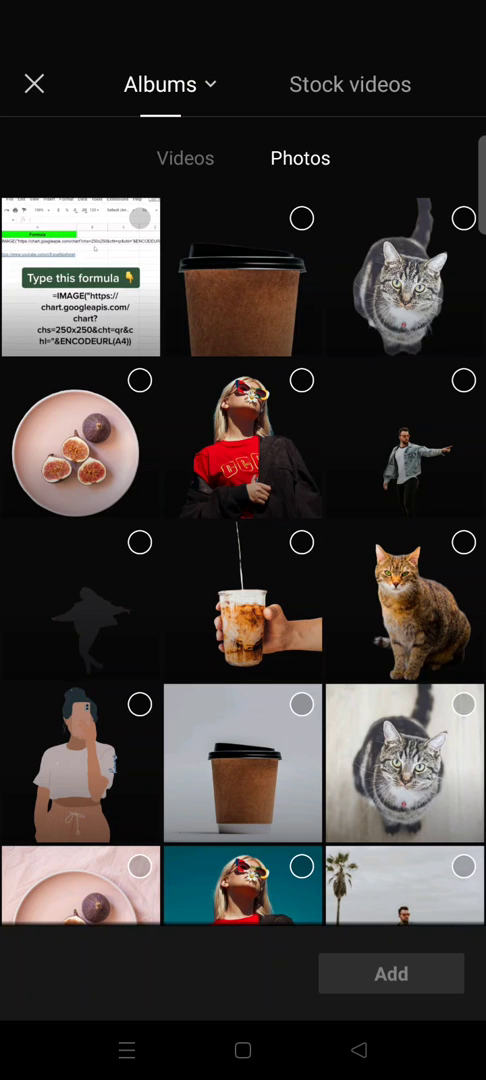
Step: Add the coffee cup photo after the flower clip on the timeline
{"action": "left_click", "coordinate": [390, 974]}
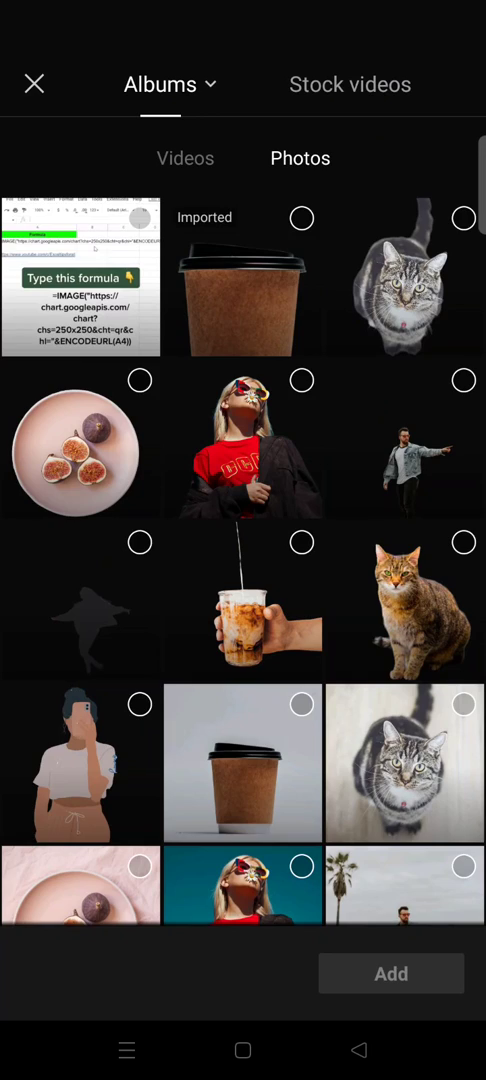
{"action": "scroll", "scroll_direction": "down", "scroll_amount": 3}
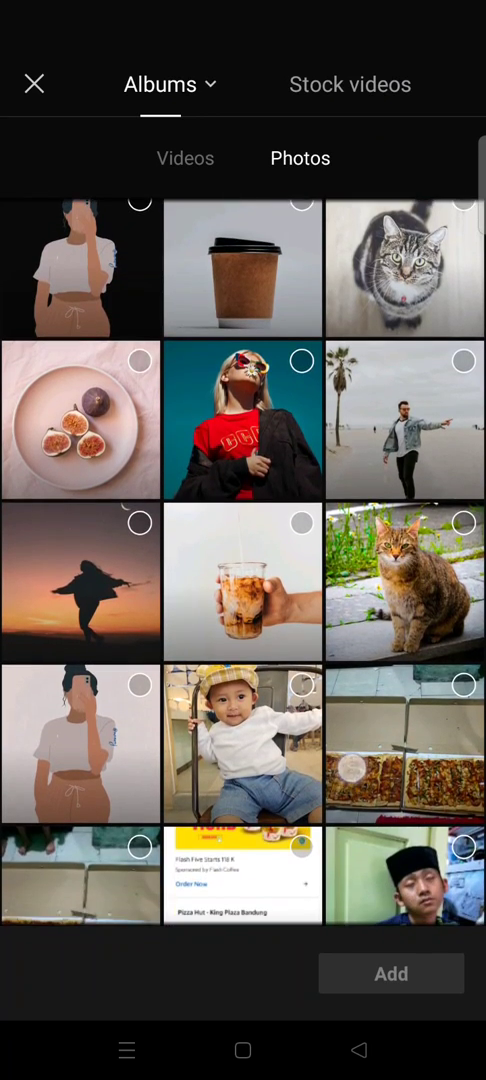
{"action": "scroll", "scroll_direction": "down", "scroll_amount": 3}
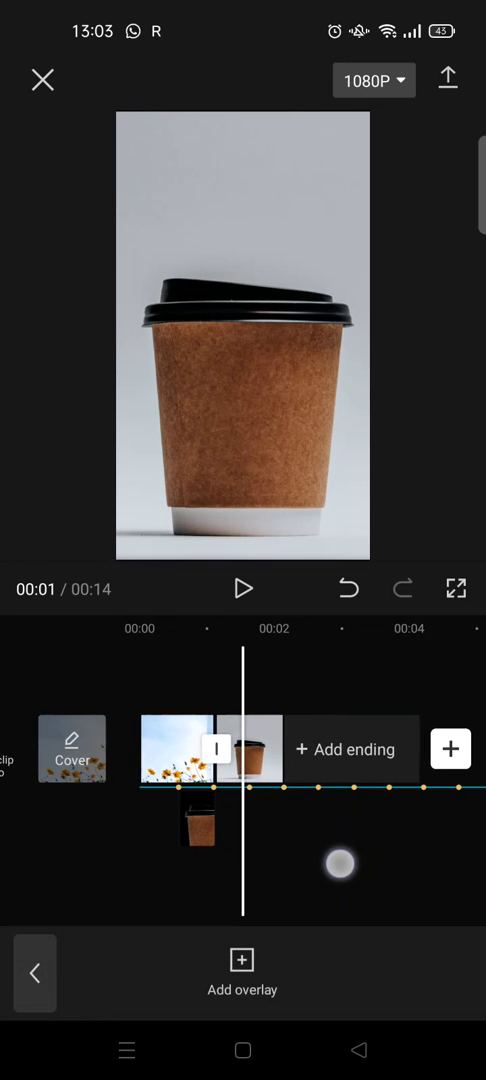
Step: Add the cat-on-grey-wall photo from the photo library after the cup clip
{"action": "left_click", "coordinate": [450, 748]}
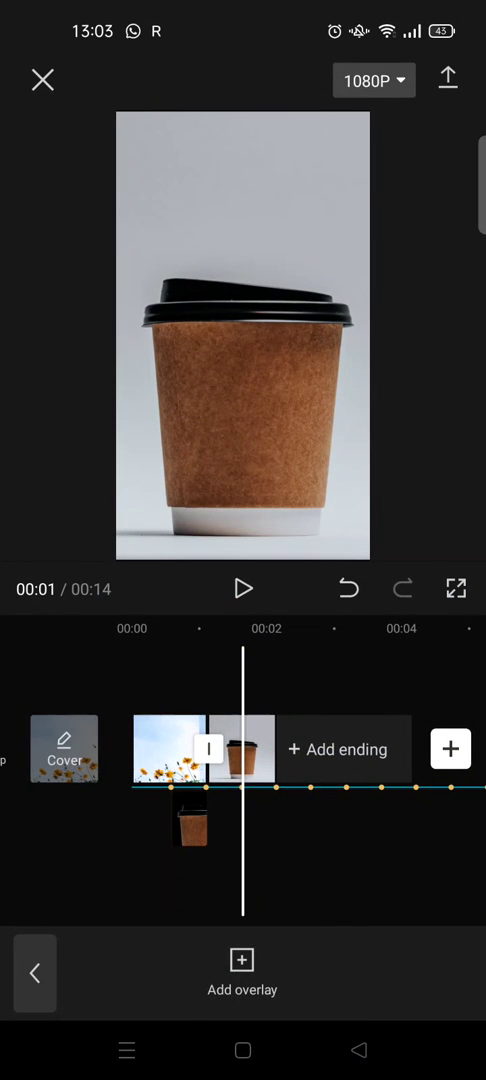
{"action": "left_click", "coordinate": [243, 960]}
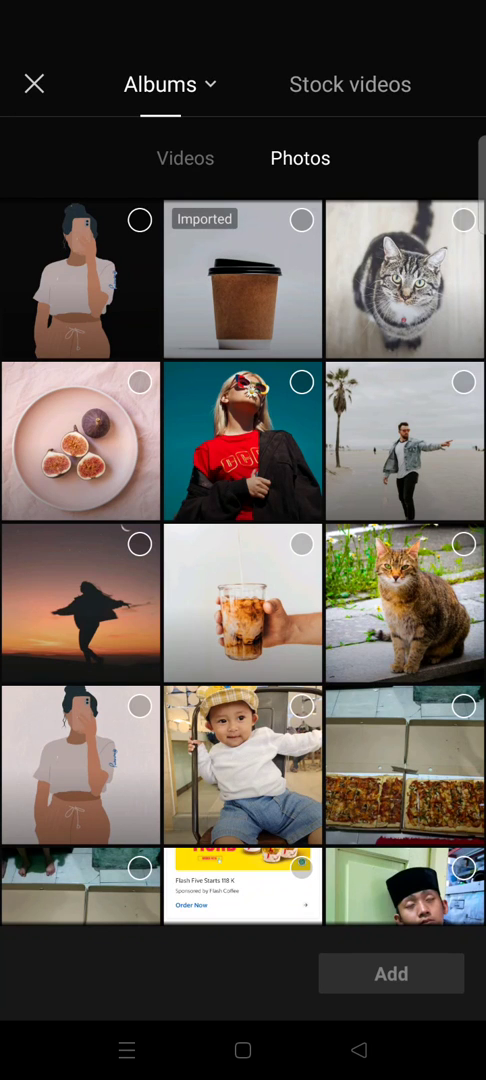
{"action": "left_click", "coordinate": [460, 220]}
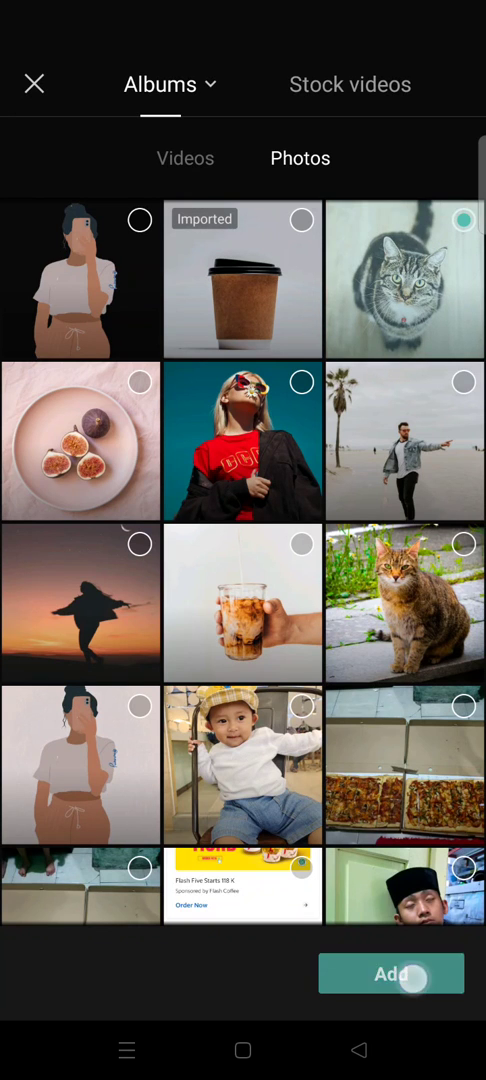
{"action": "left_click", "coordinate": [390, 974]}
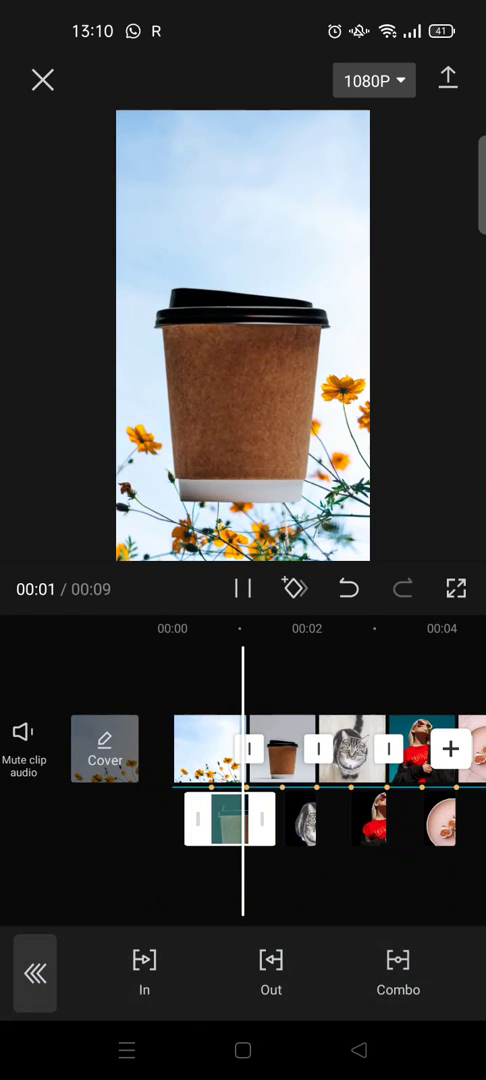
Step: Give the cup and woman cutouts in-animations, swing in the fig plate, and play back
{"action": "left_click", "coordinate": [144, 971]}
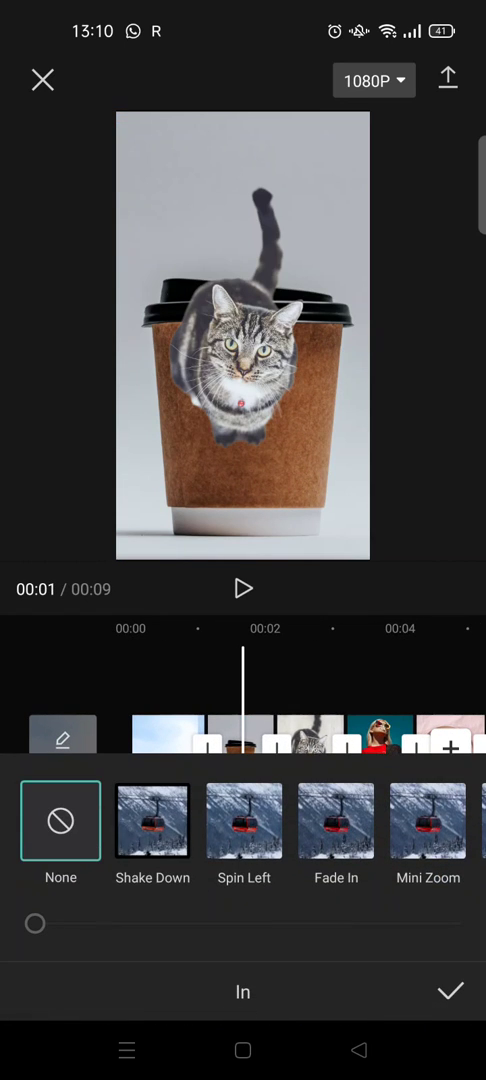
{"action": "scroll", "scroll_direction": "left", "scroll_amount": 3}
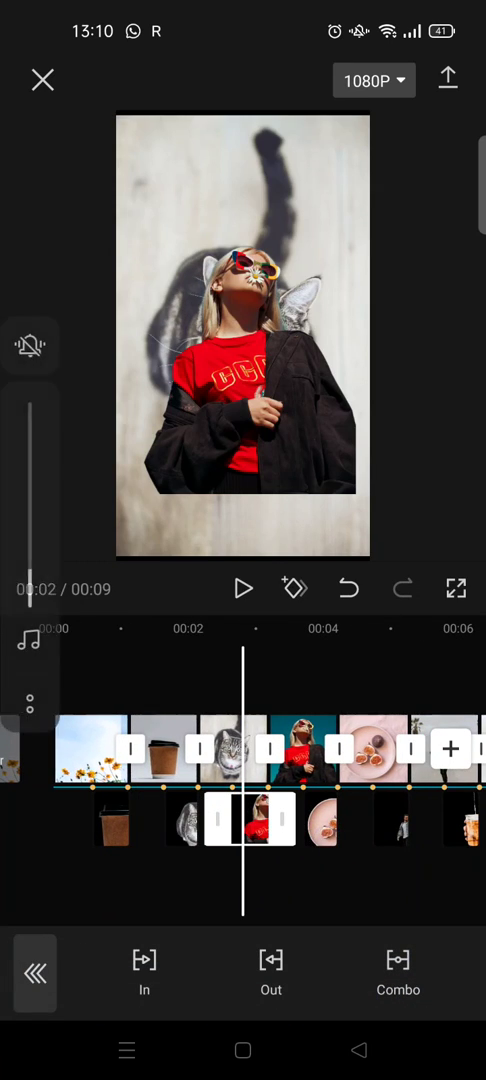
{"action": "left_click", "coordinate": [144, 973]}
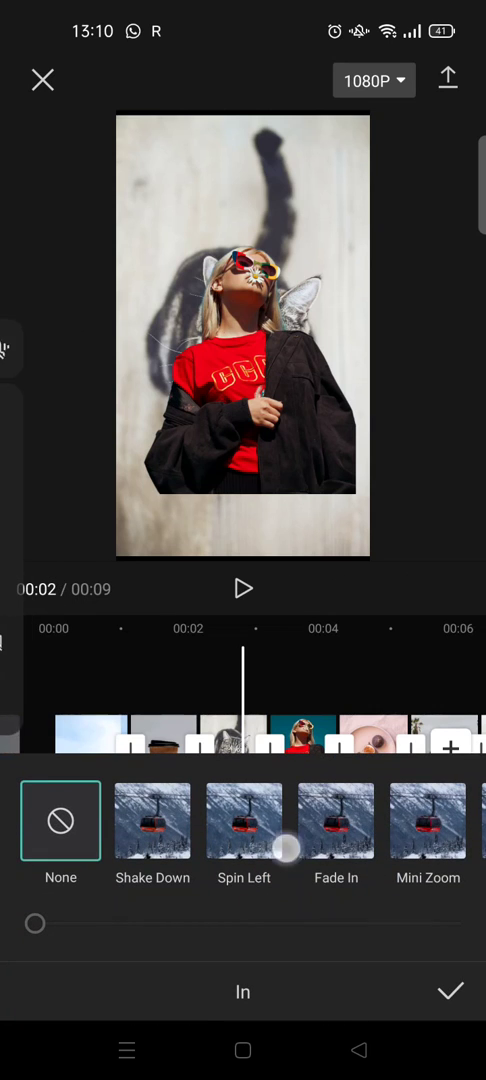
{"action": "left_click", "coordinate": [248, 822]}
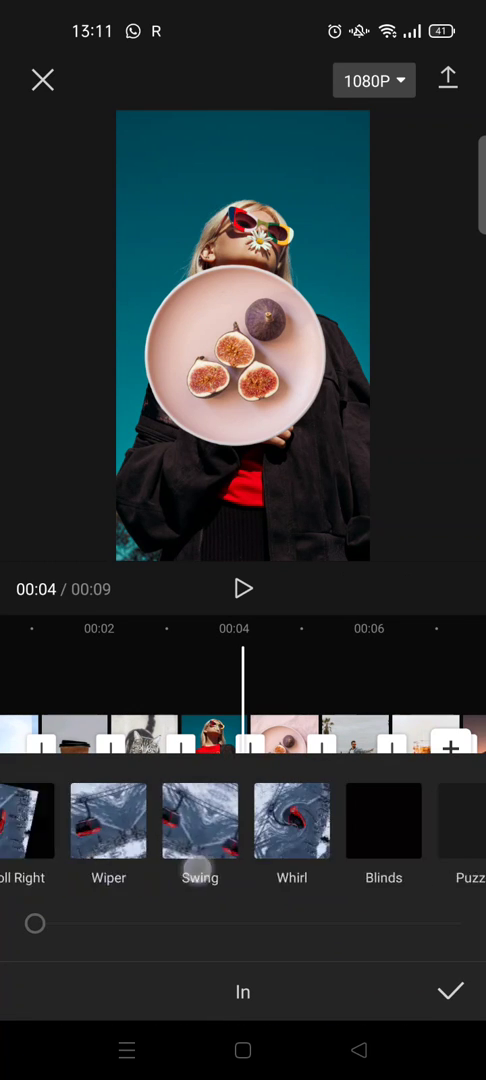
{"action": "left_click", "coordinate": [200, 822]}
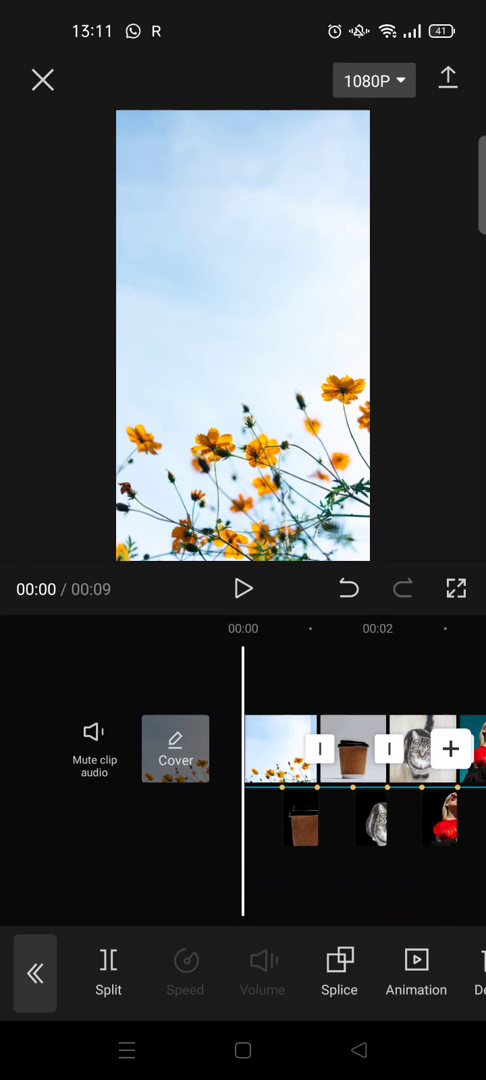
{"action": "left_click", "coordinate": [243, 589]}
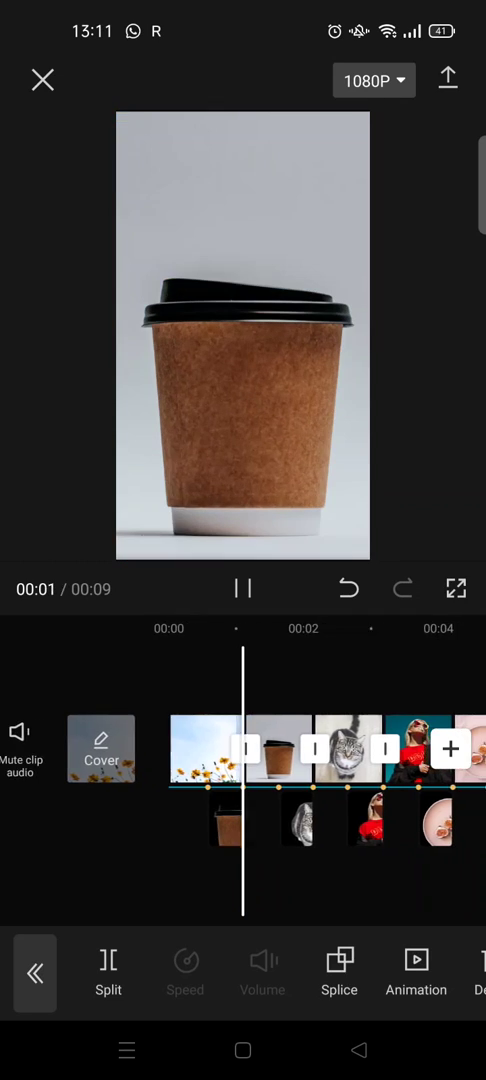